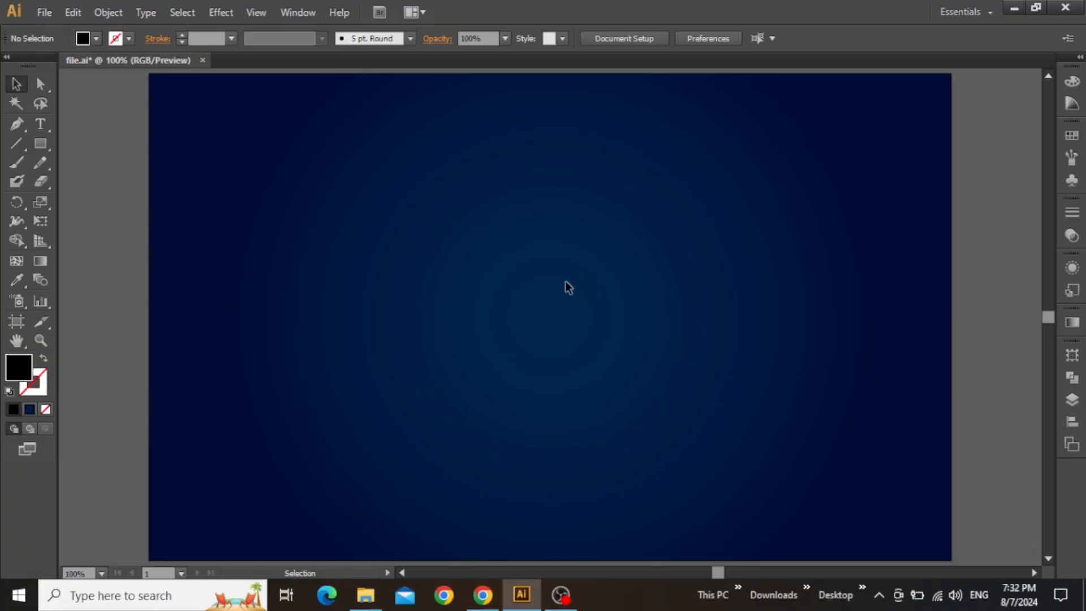
mouse_move(561, 283)
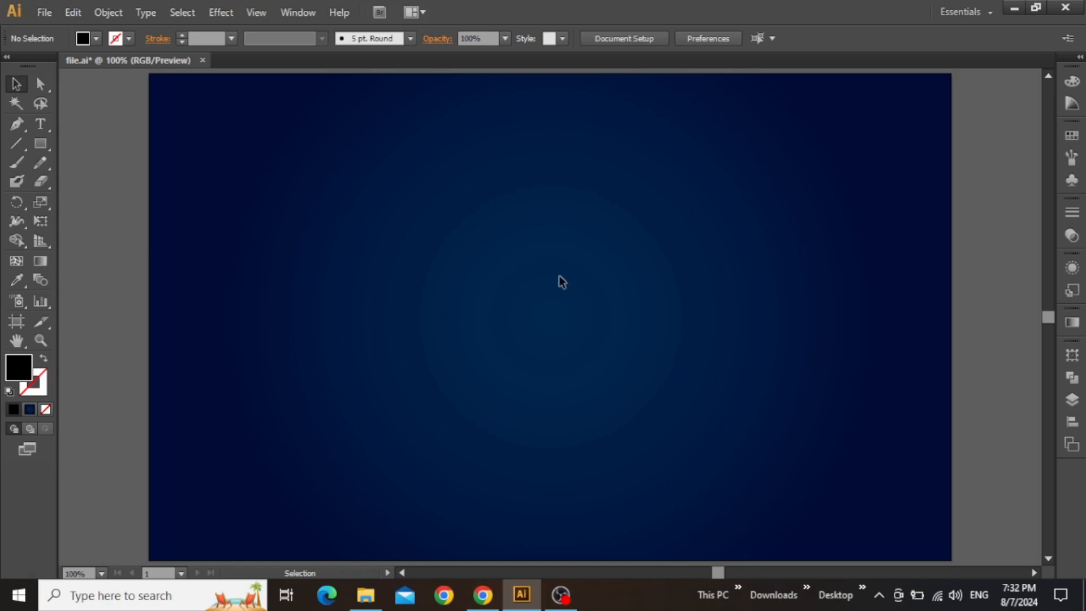
mouse_move(167, 182)
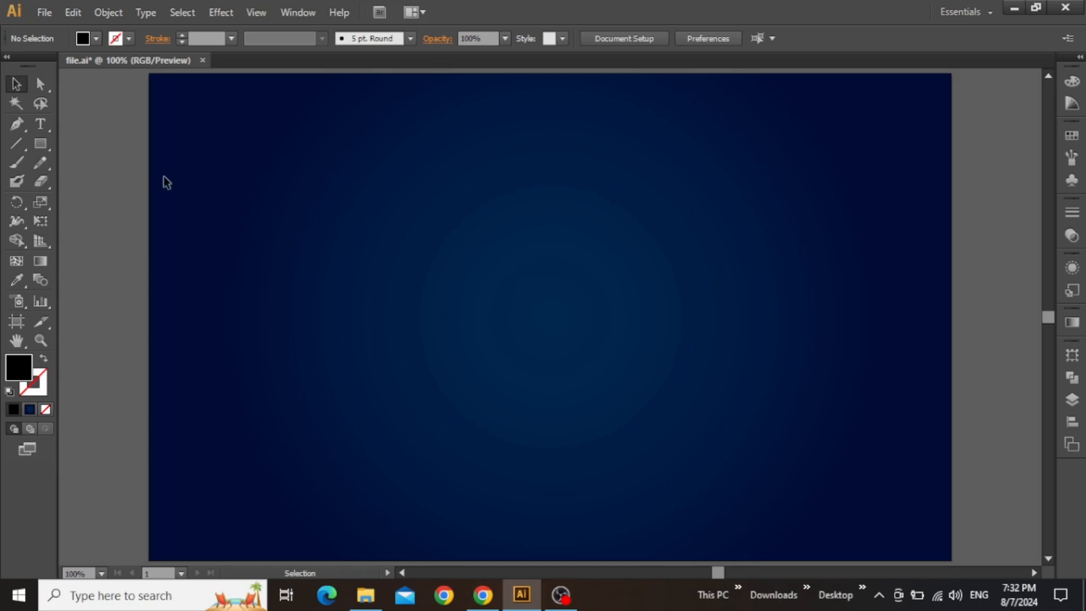
Draw a full-page white rectangle over the artboard with the Rectangle Tool
left_click(41, 143)
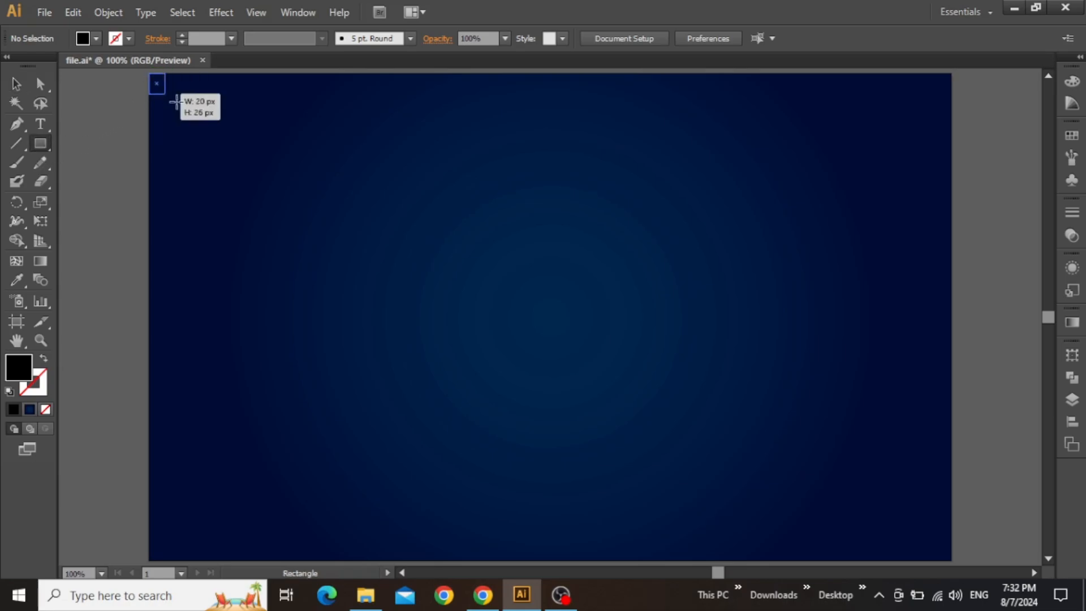
left_click_drag(173, 101, 953, 561)
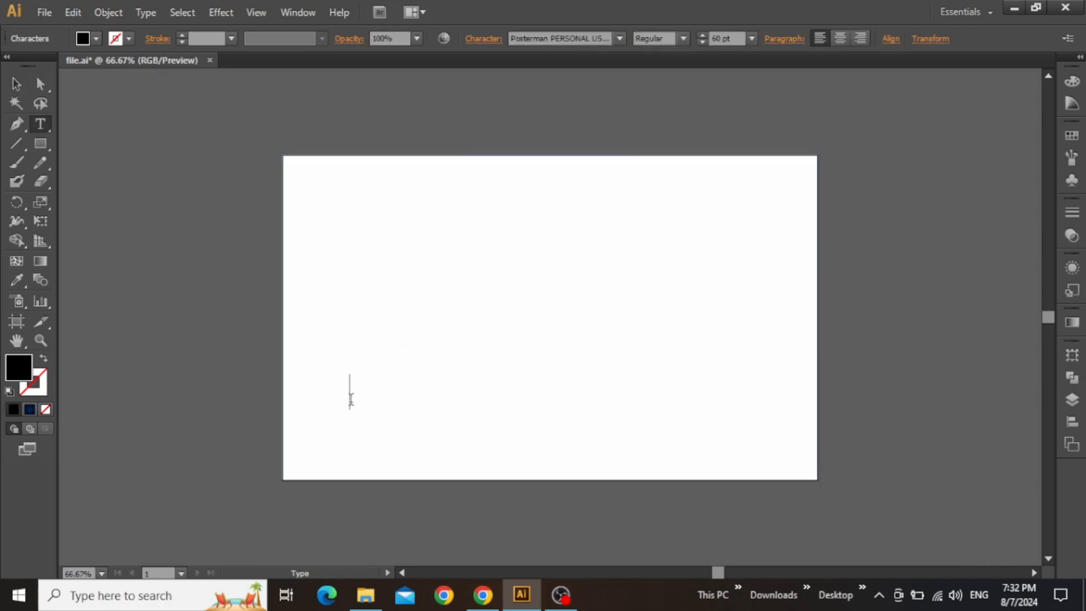
Set GROOVE in huge bold type spanning the page width and convert it to outlines
type("GROOVE")
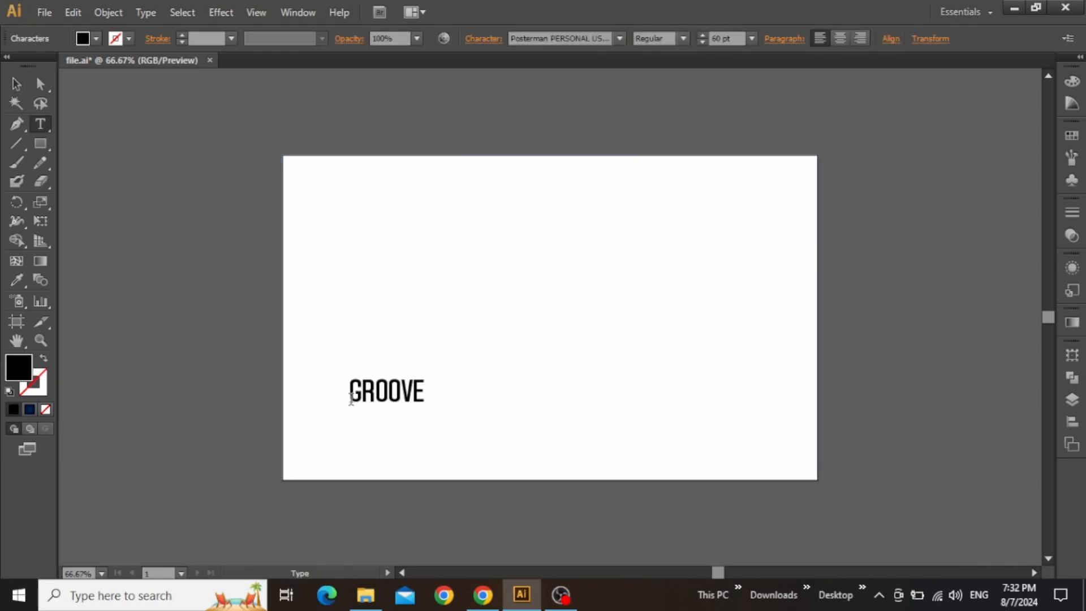
left_click_drag(386, 392, 342, 456)
type("380")
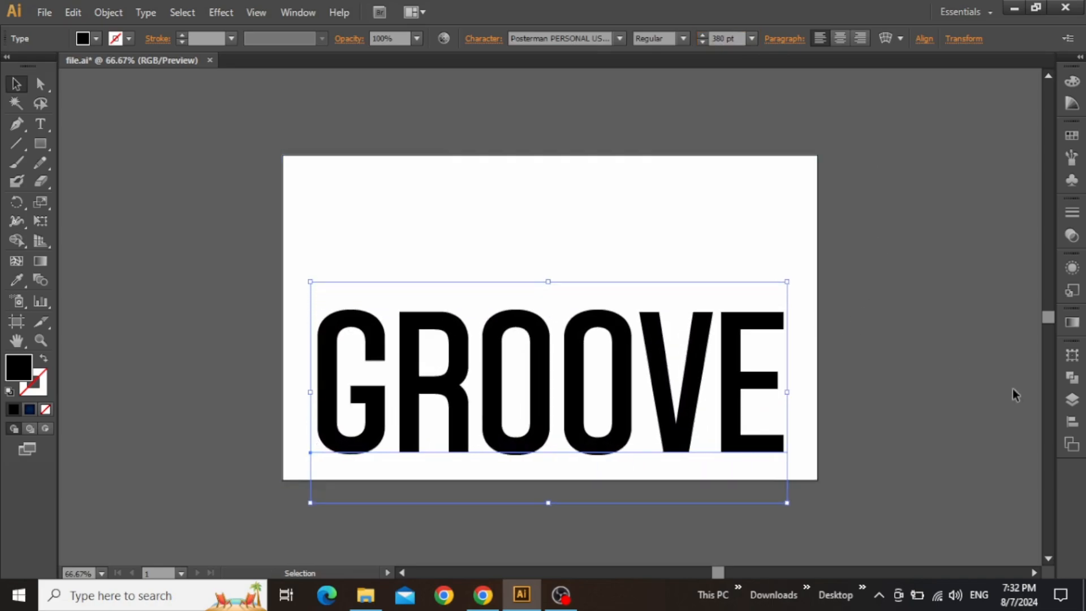
left_click(924, 38)
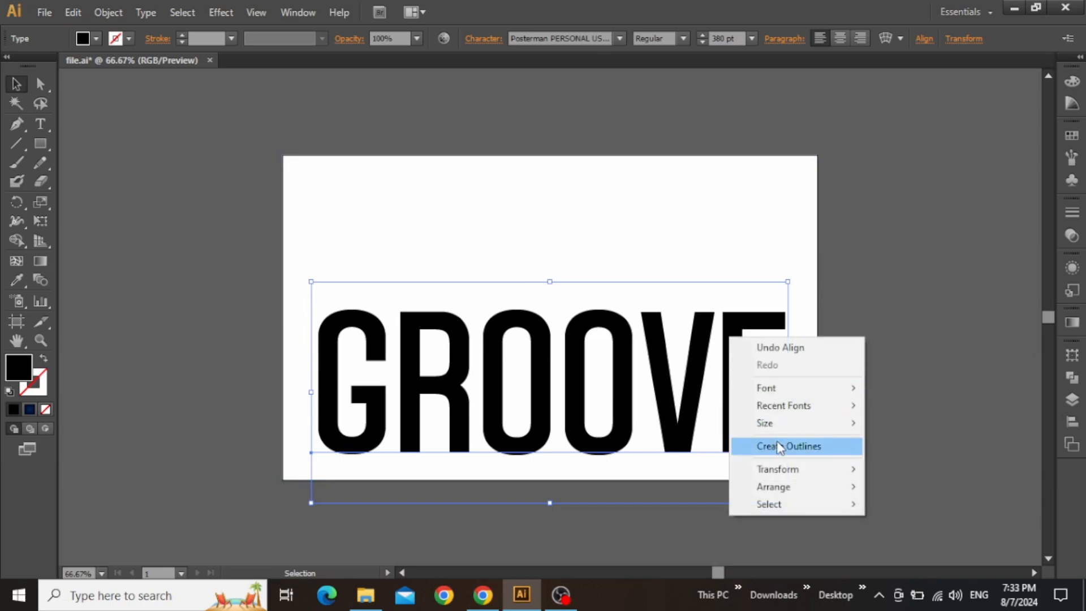
left_click(787, 446)
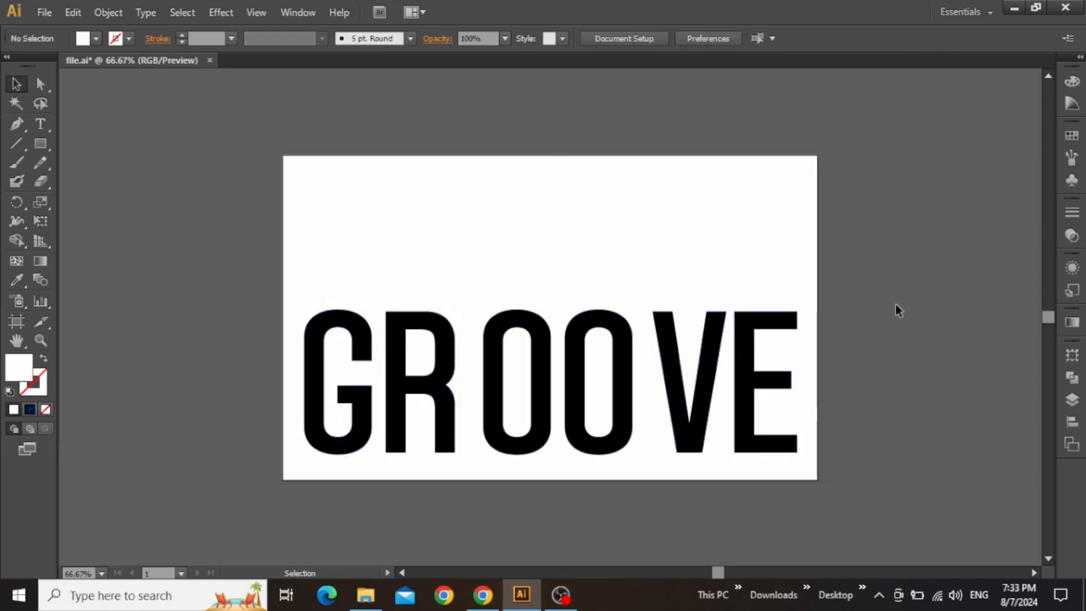
mouse_move(78, 177)
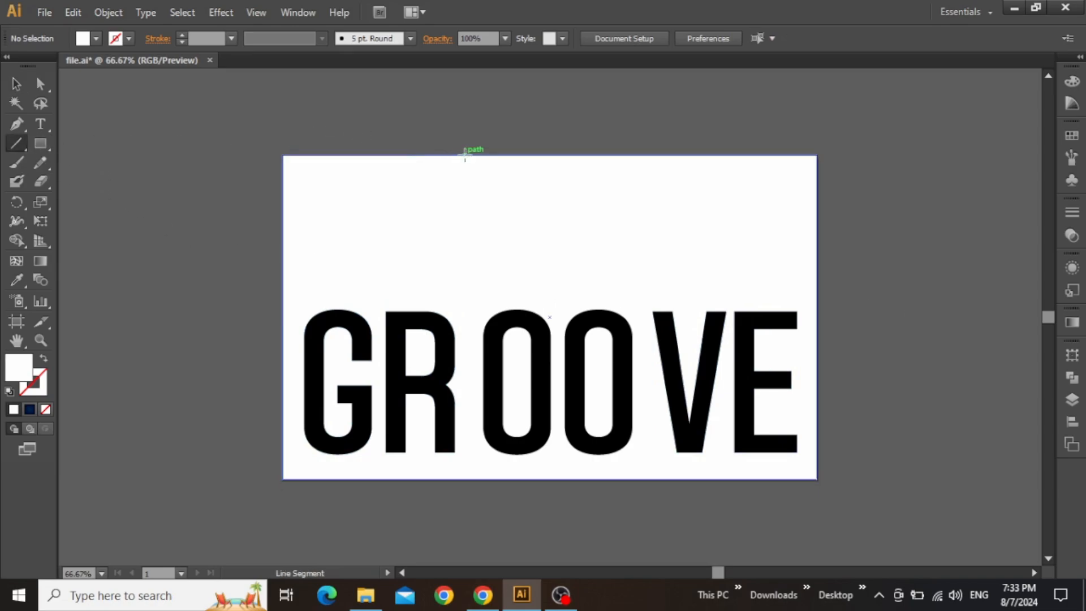
Draw two vertical divider lines between R-O and O-V, splitting the page into thirds
left_click_drag(464, 154, 464, 509)
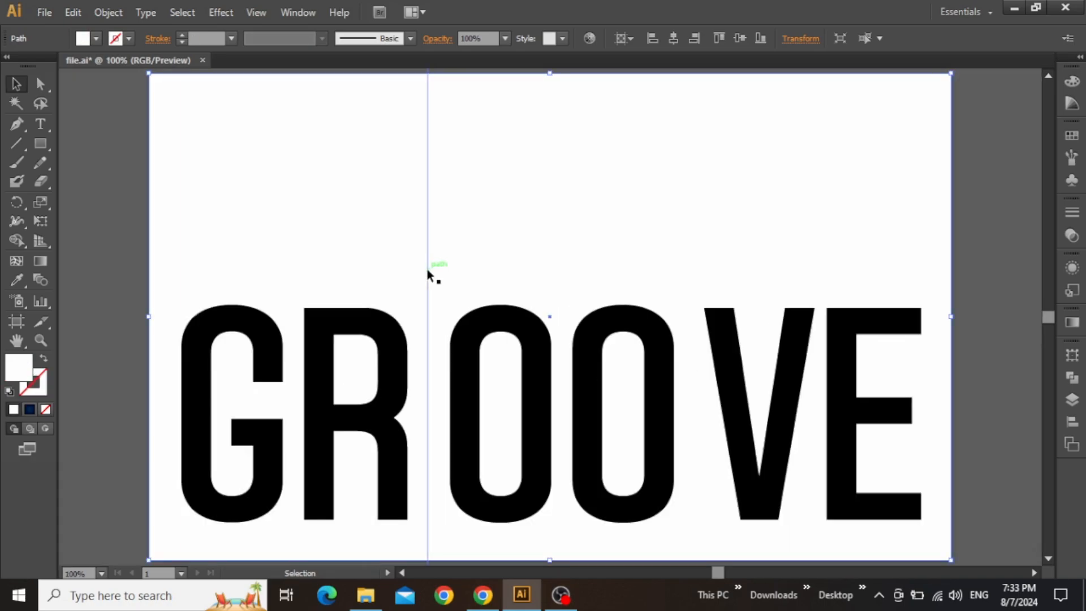
left_click_drag(430, 333, 649, 332)
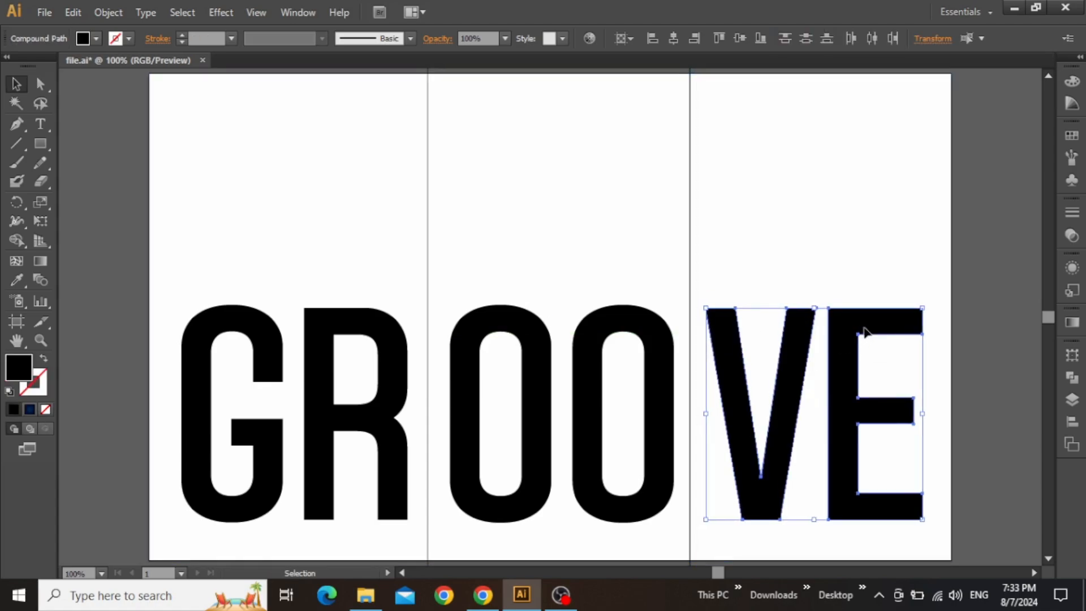
left_click(696, 288)
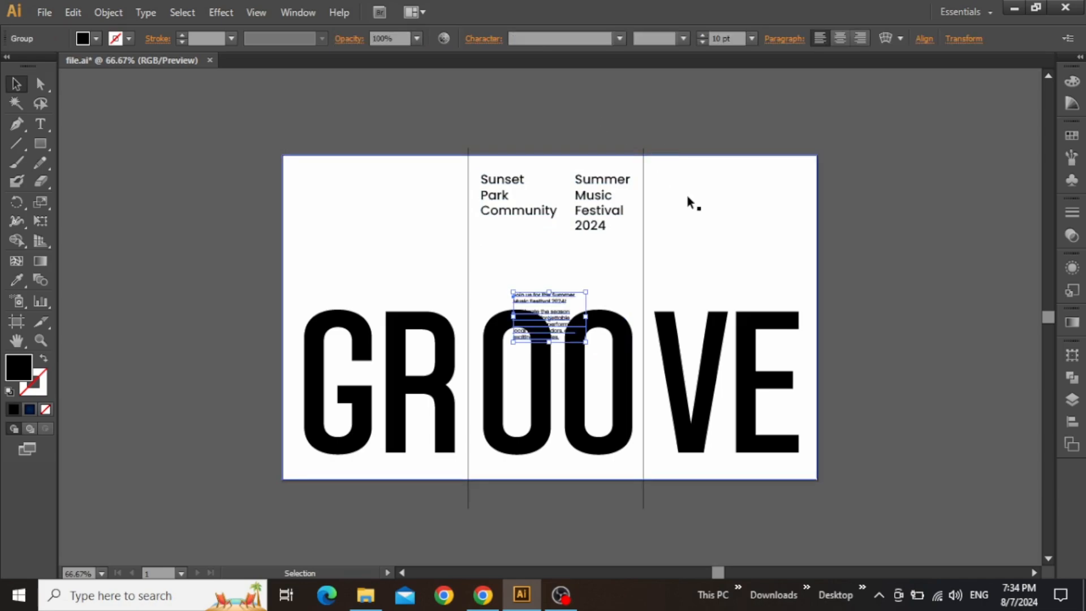
Place the event blurbs atop the left and right panels beside the Sunset Park title
left_click_drag(547, 315, 702, 179)
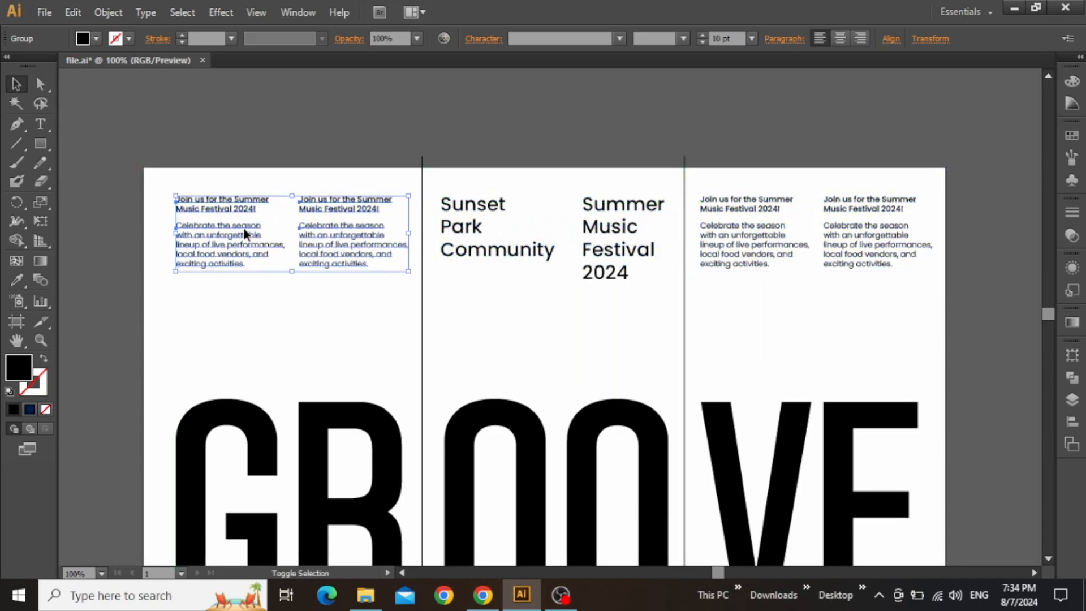
left_click(609, 164)
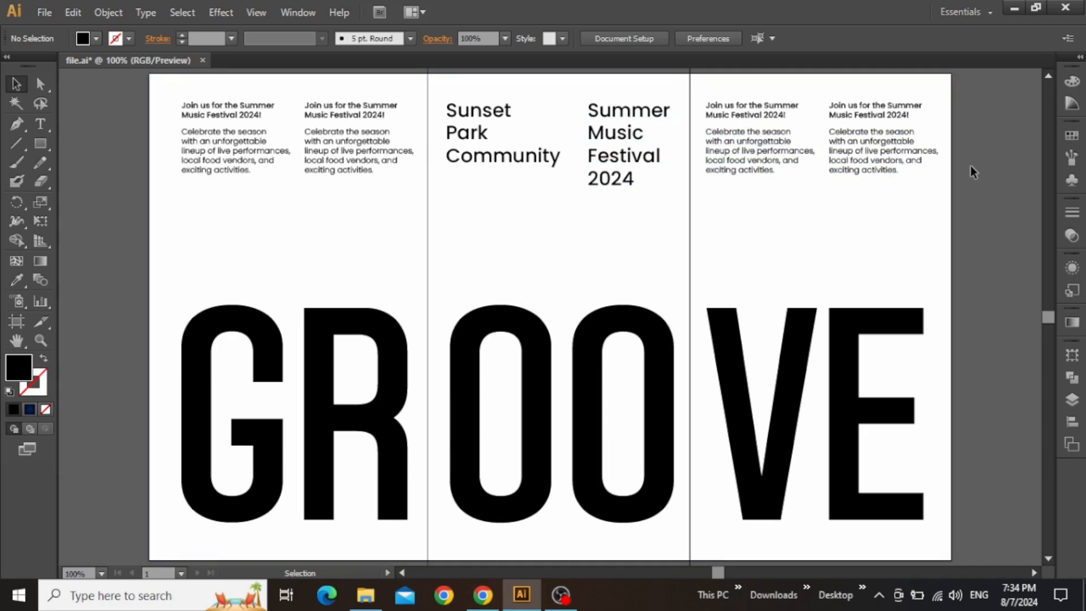
left_click(821, 152)
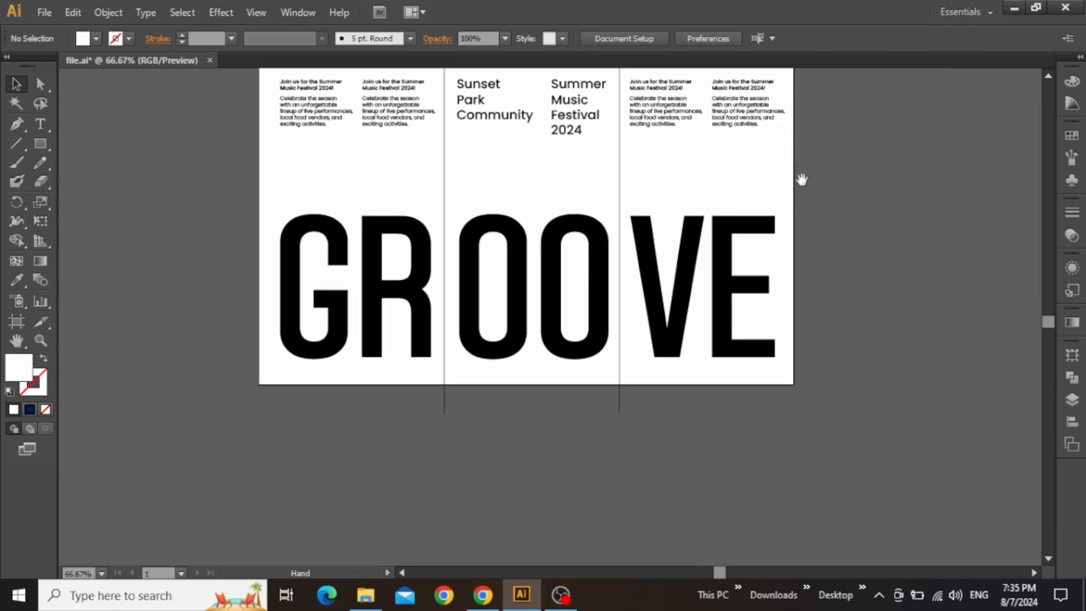
Place a spare copy of the two event blurbs on a white card below the artboard
left_click(39, 143)
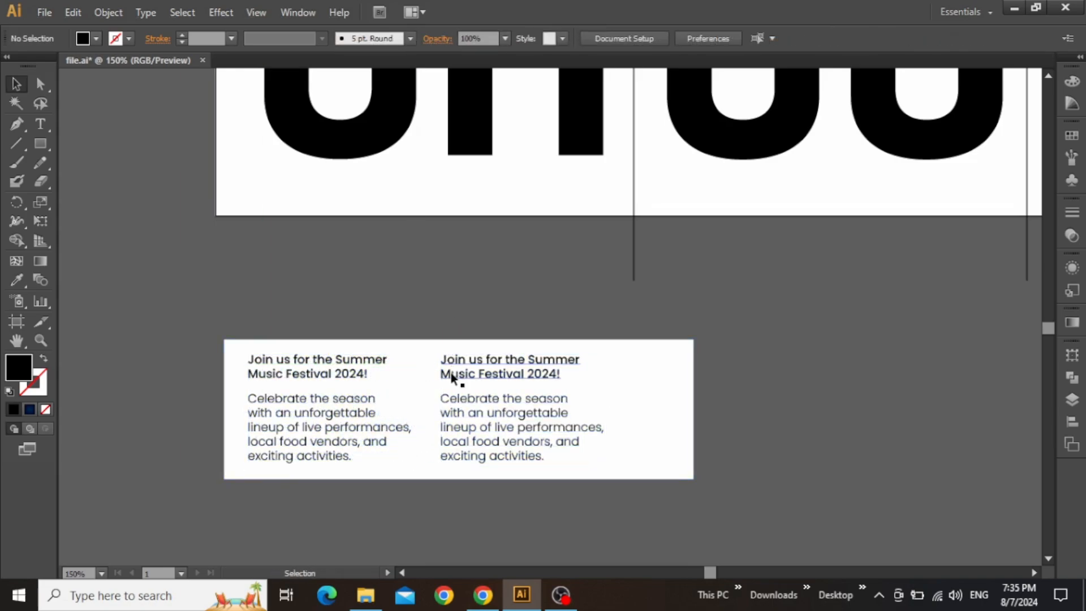
left_click(304, 373)
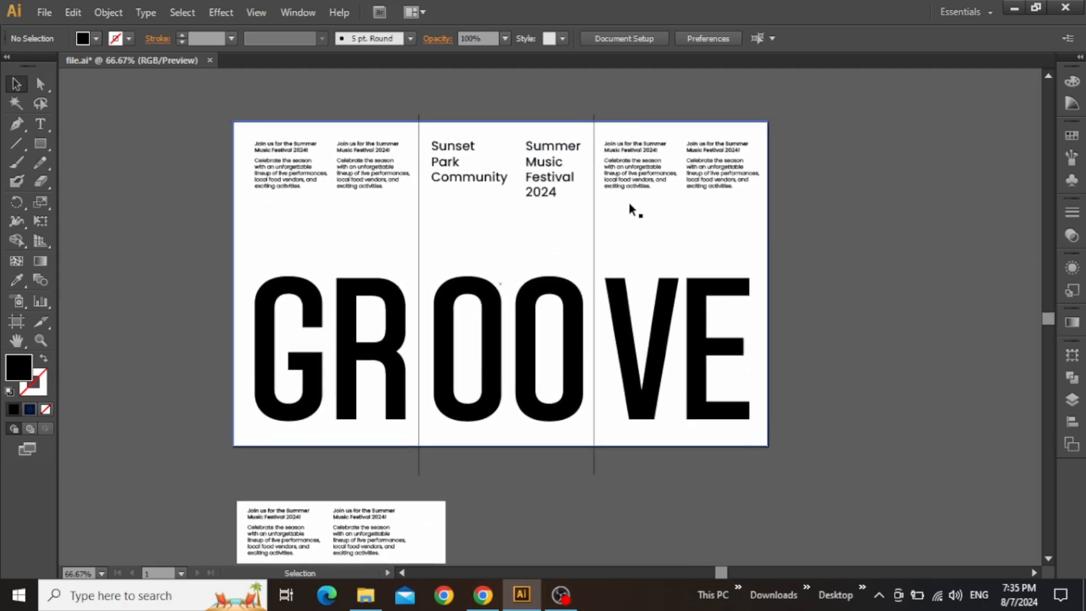
Divide the white page along the two lines with Pathfinder into GR, OO and VE panels
left_click(603, 229)
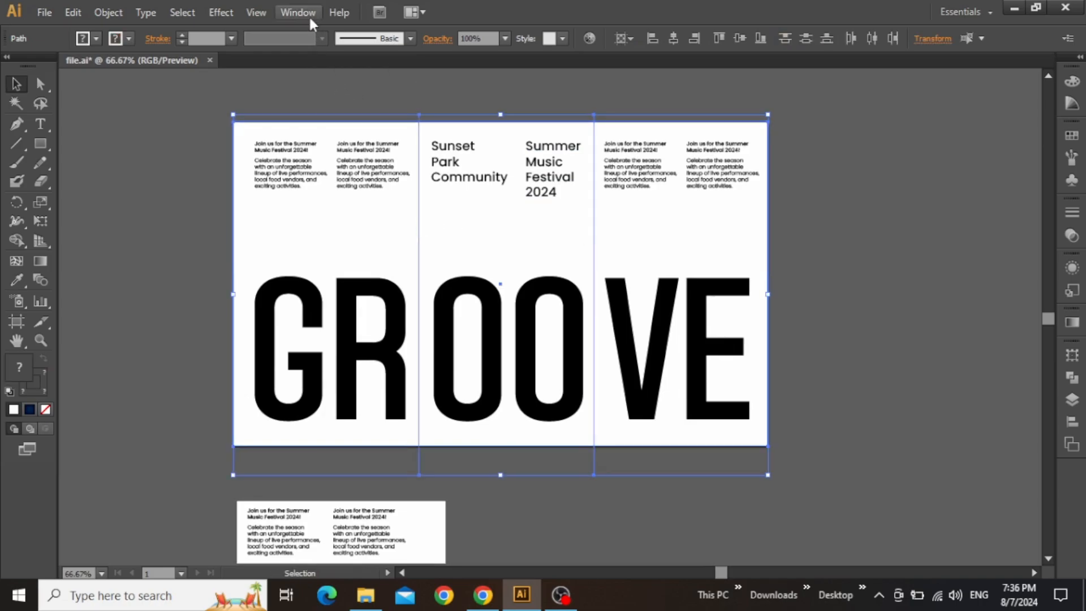
left_click(297, 11)
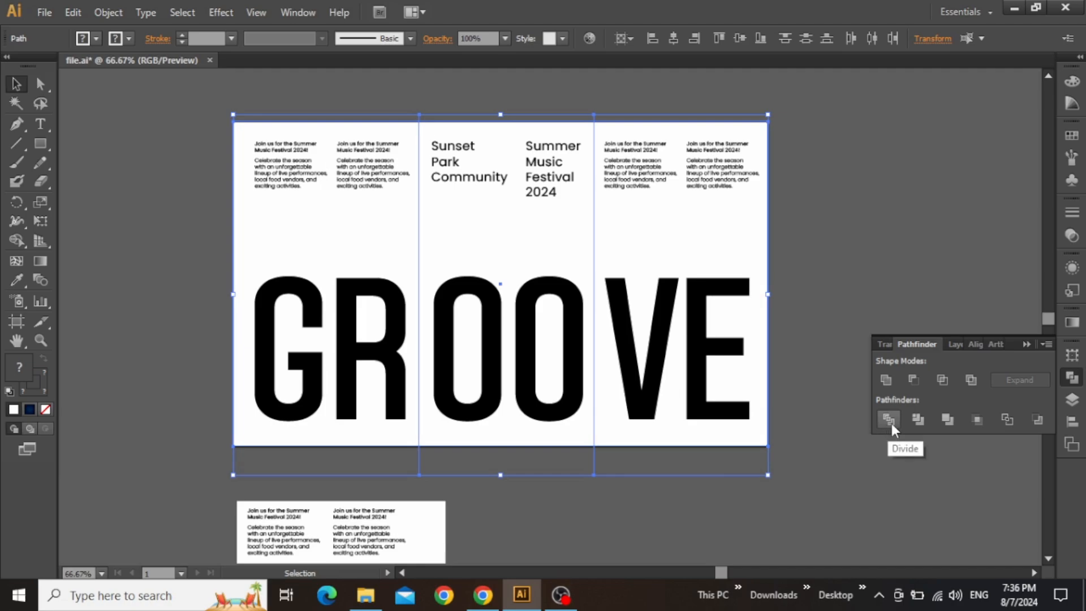
left_click(889, 419)
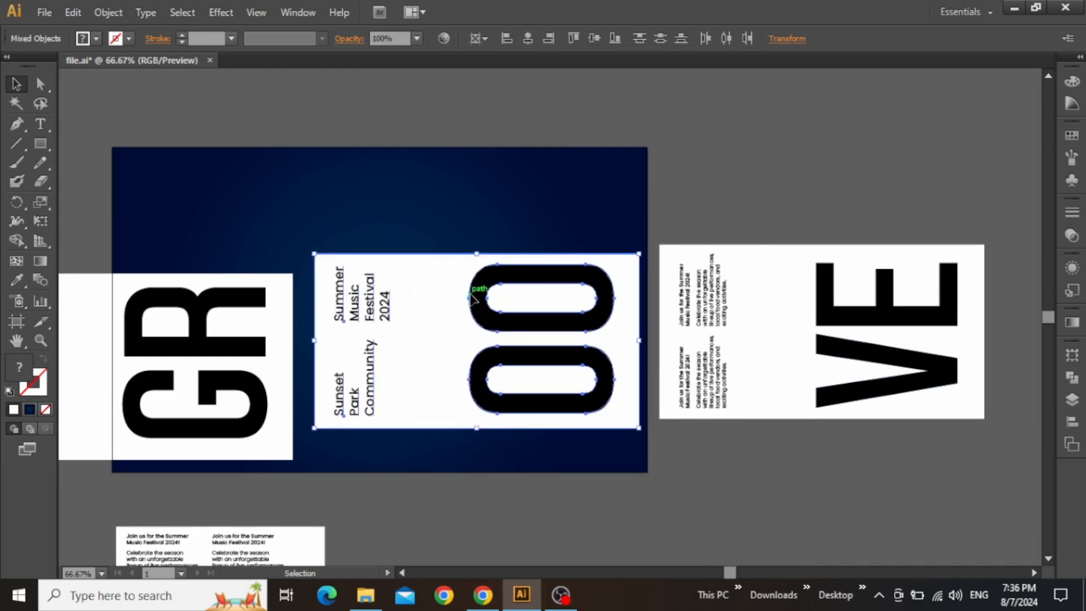
Apply Extrude & Bevel Isometric Top to the OO panel and nudge it upward
left_click(220, 12)
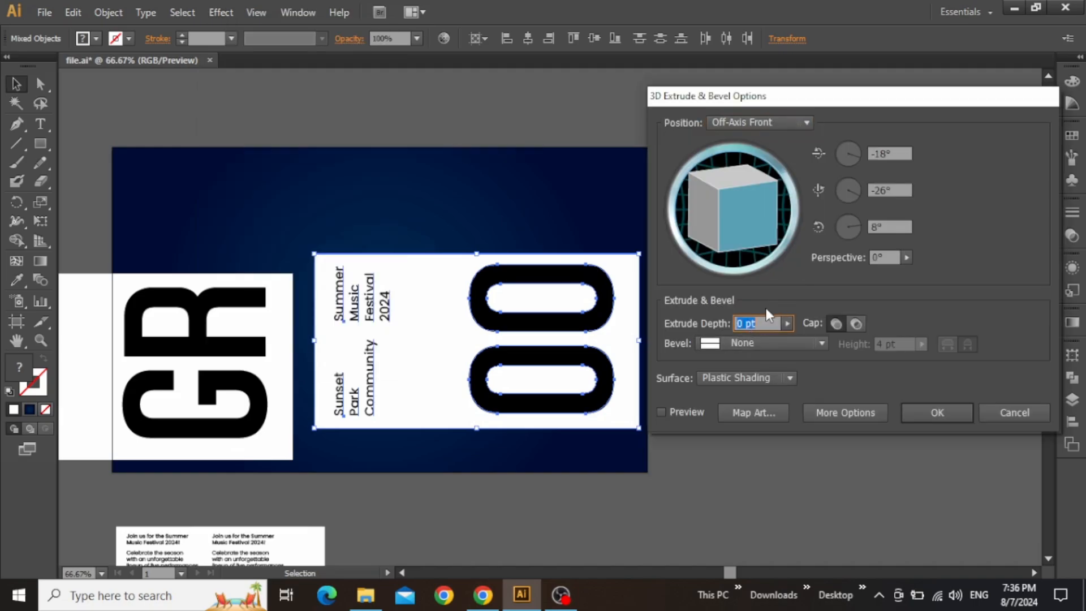
left_click(661, 412)
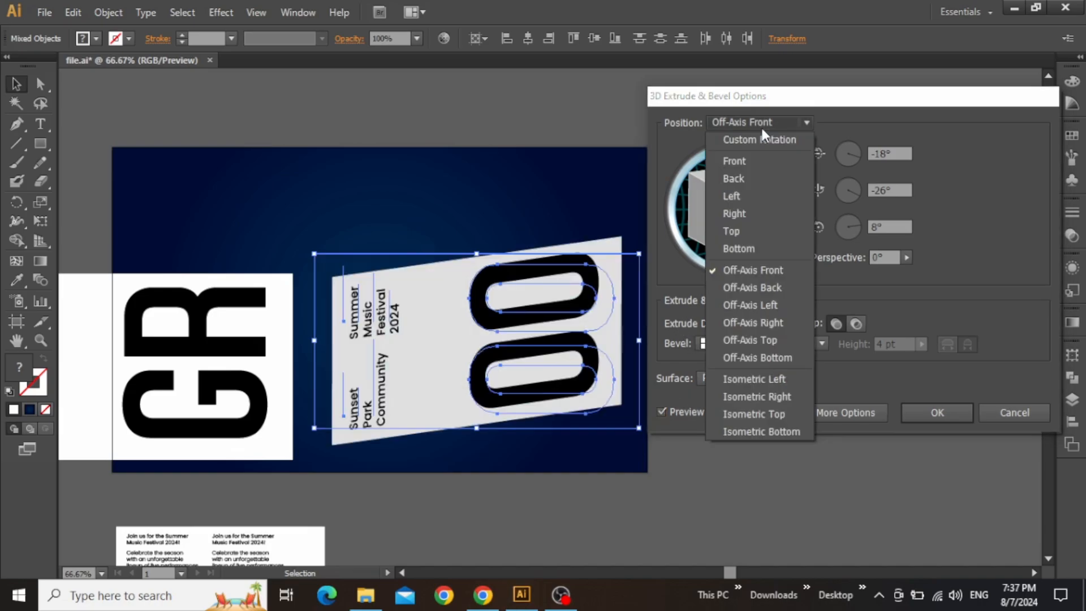
left_click(759, 414)
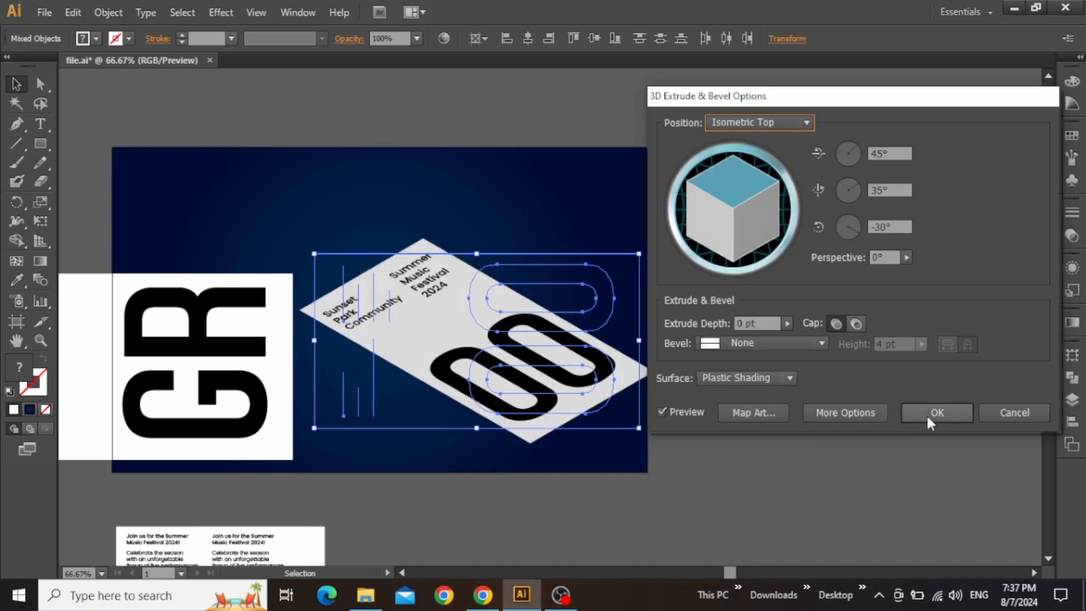
left_click(935, 412)
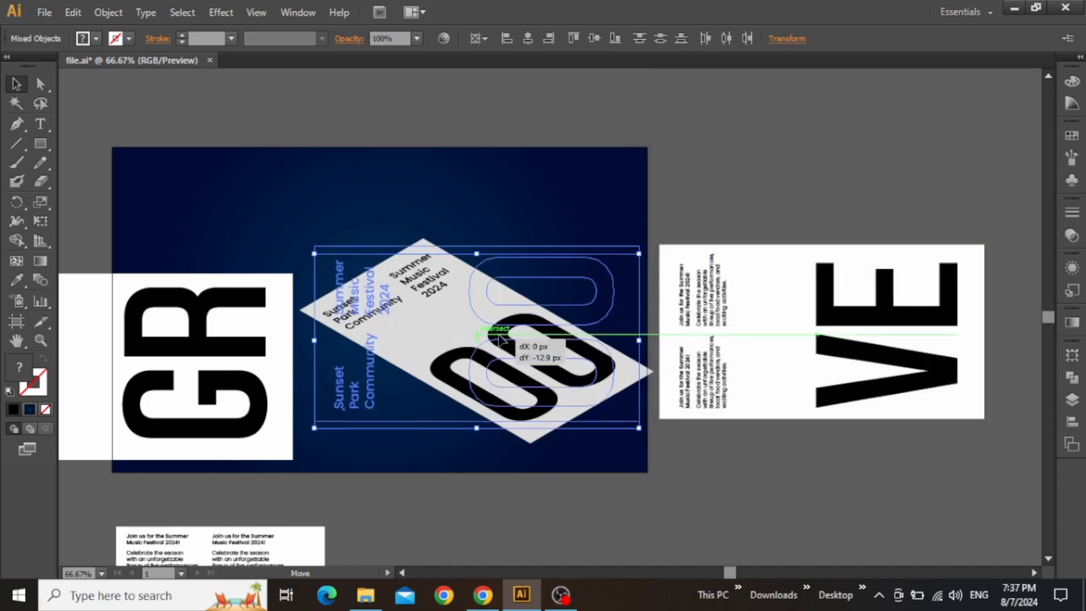
left_click_drag(495, 329, 471, 274)
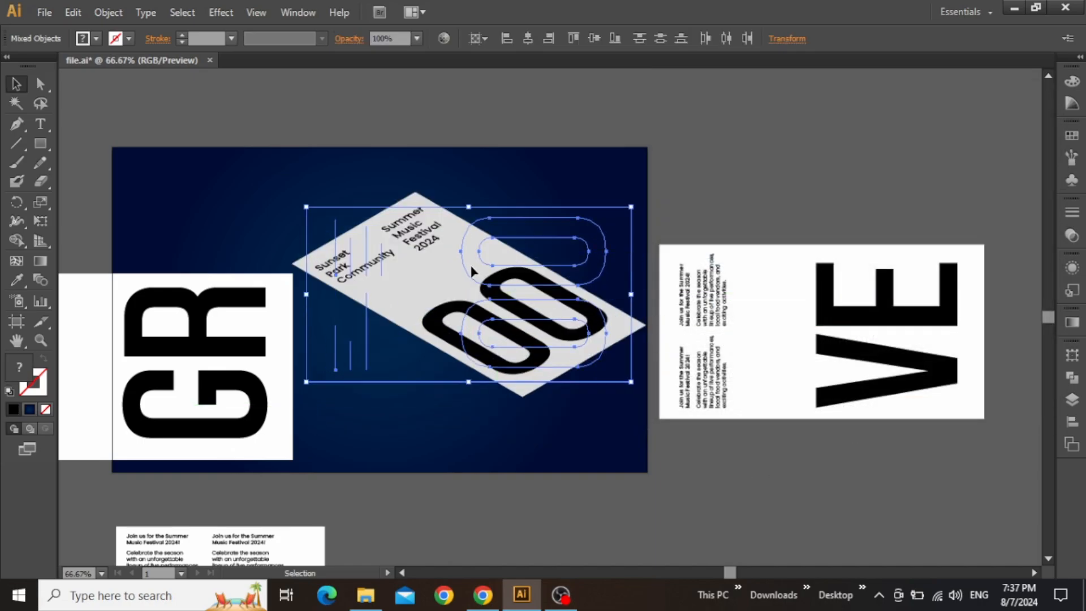
right_click(471, 271)
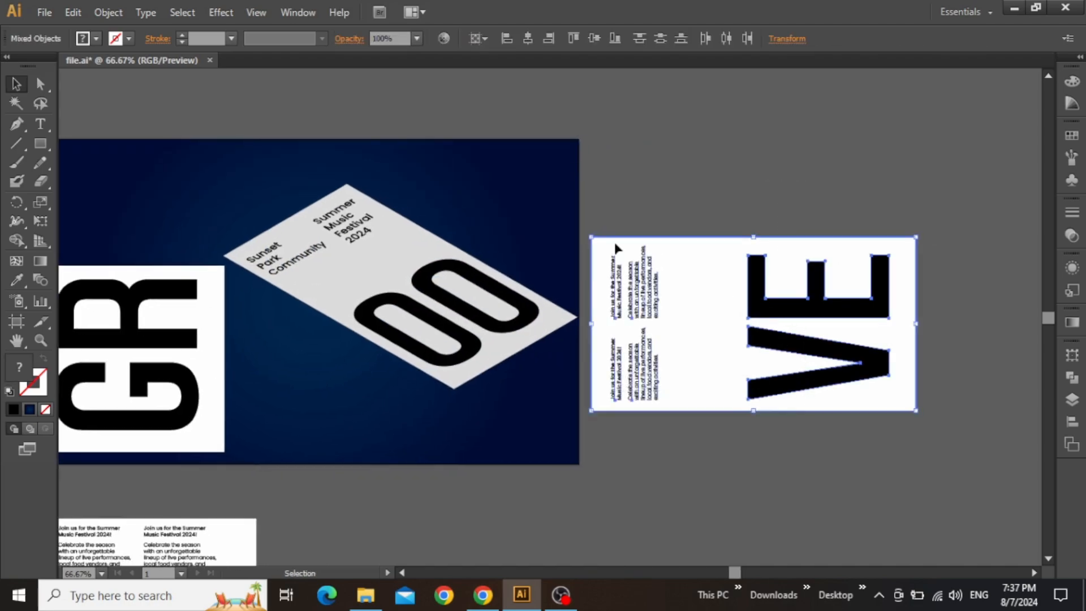
Apply Extrude & Bevel with Isometric Left position to the VE panel
left_click(221, 12)
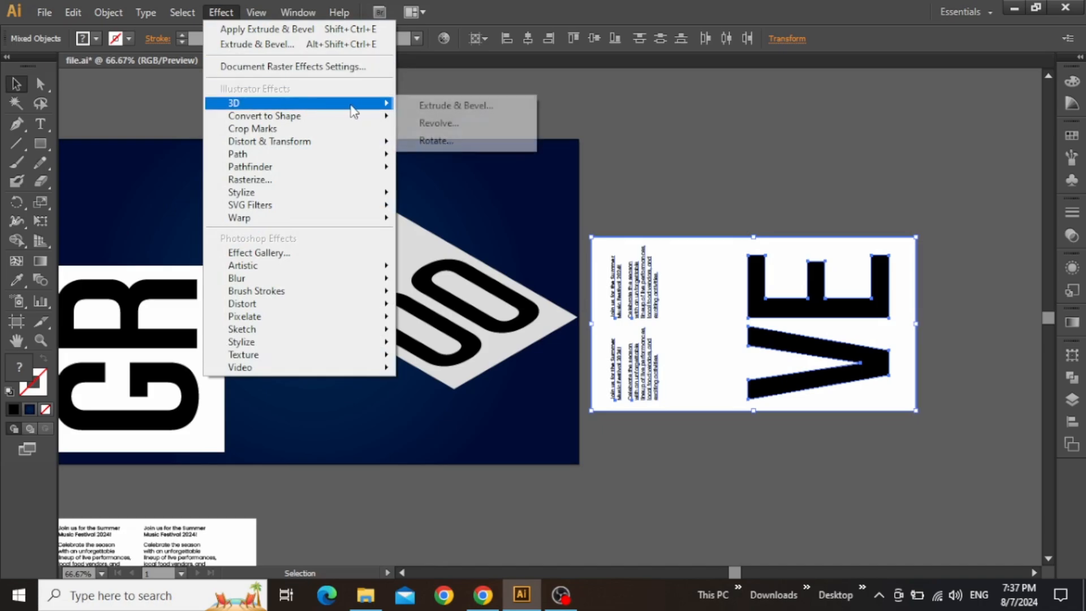
left_click(455, 105)
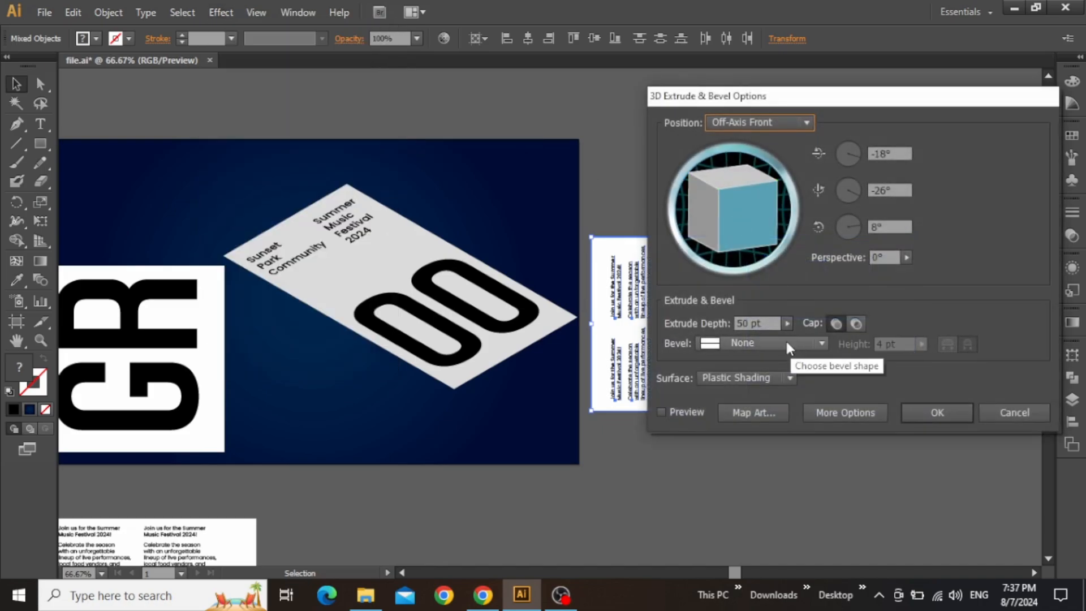
left_click(758, 323)
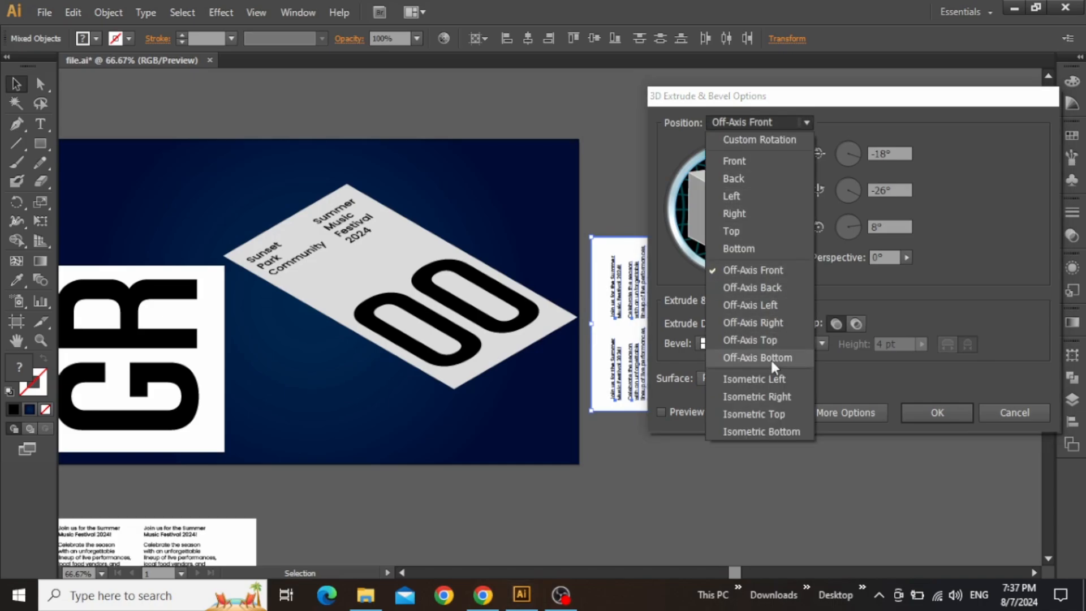
left_click(754, 379)
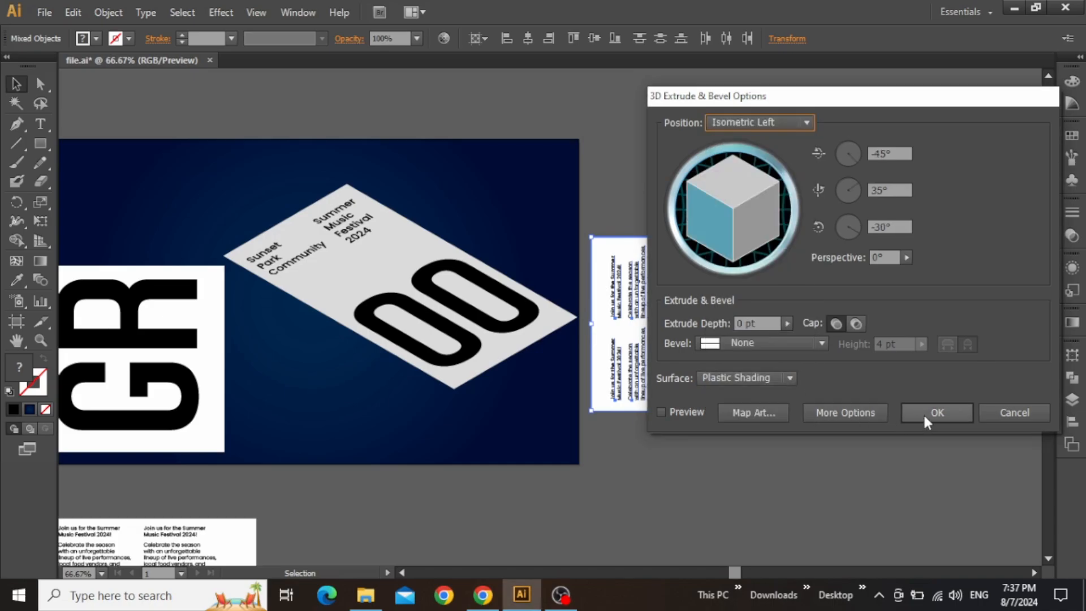
left_click(935, 411)
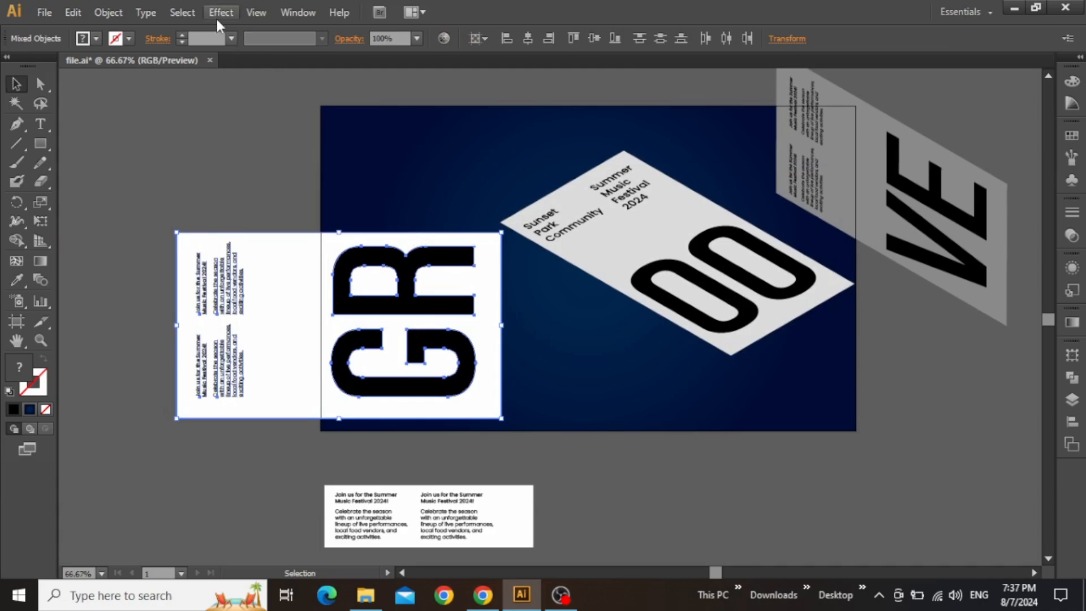
Give the GR panel an isometric Extrude & Bevel tilt and move it against OO
left_click(220, 12)
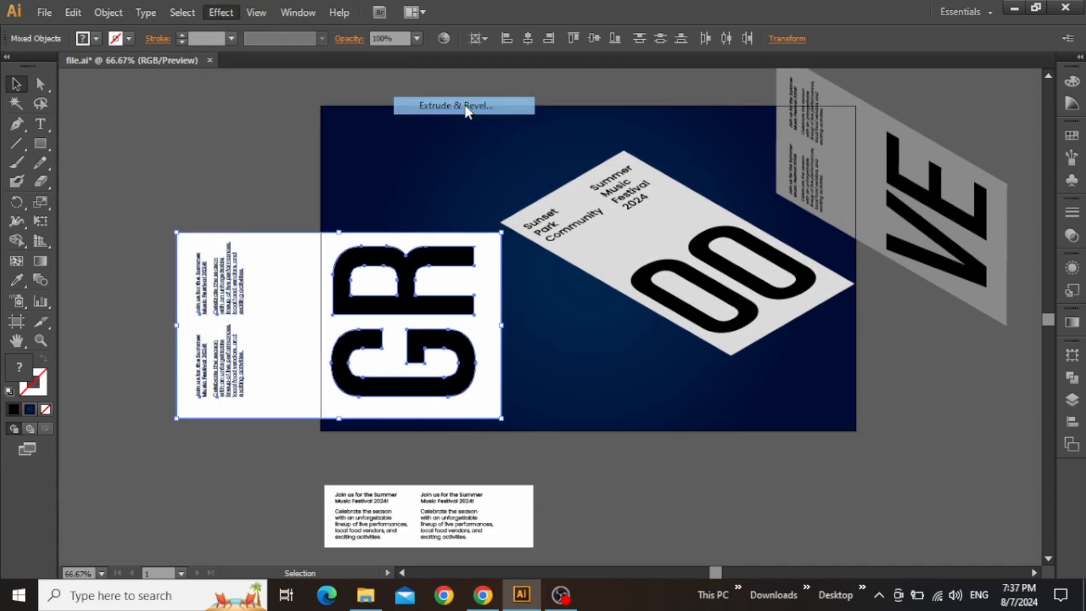
left_click(455, 105)
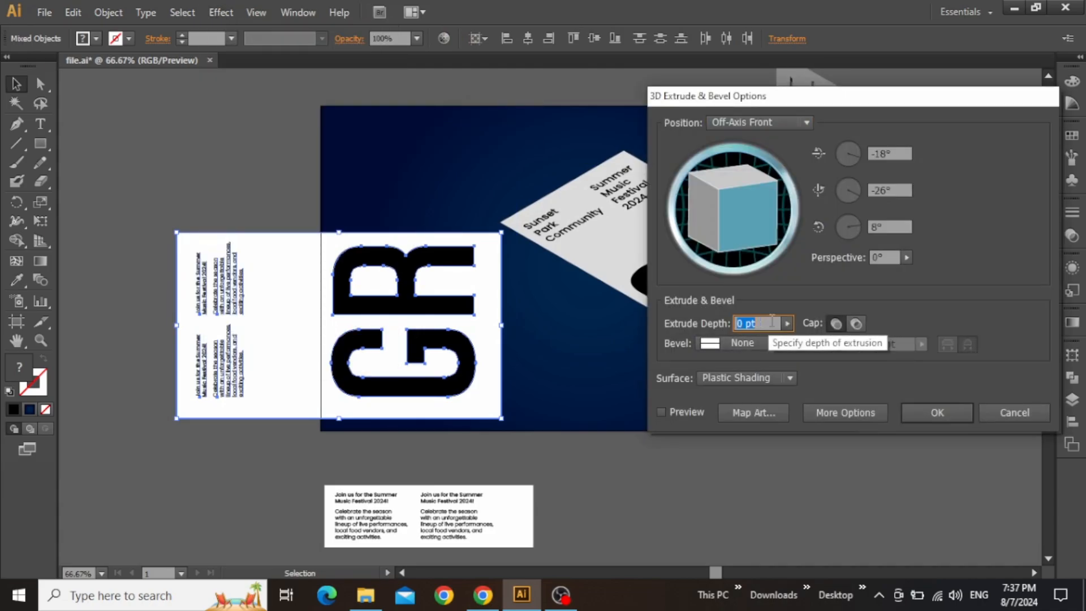
left_click(758, 122)
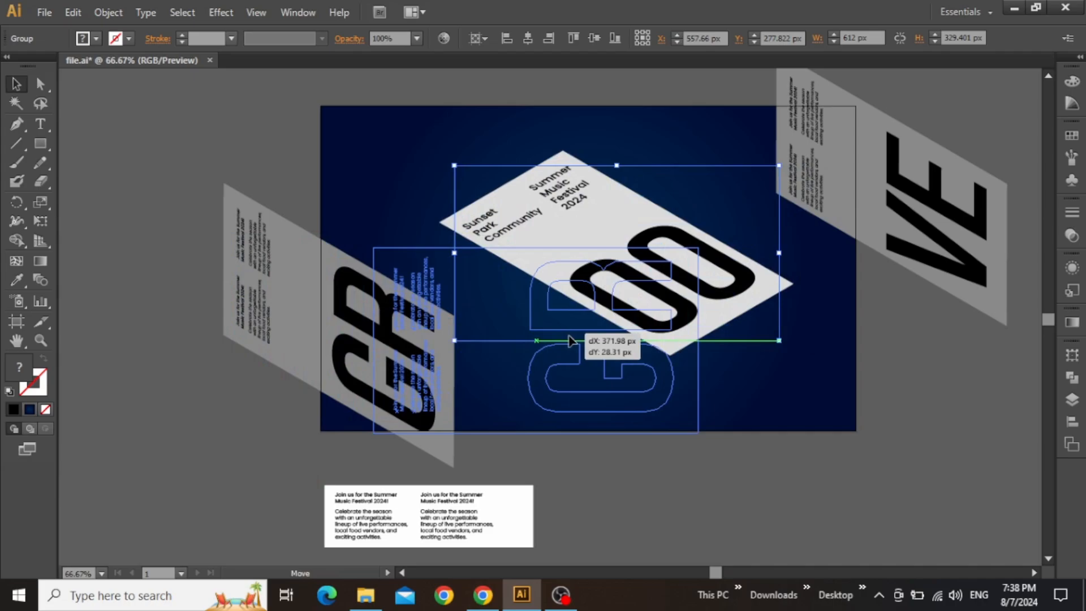
left_click_drag(568, 340, 658, 208)
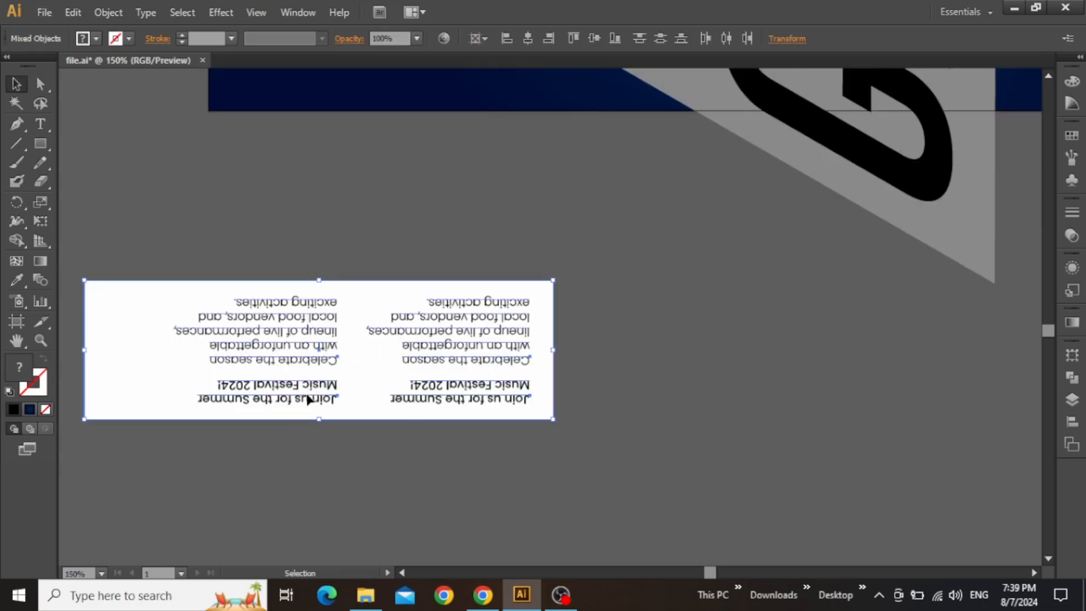
Group the text block and apply Extrude & Bevel, depth 0 pt, Isometric Top
right_click(464, 400)
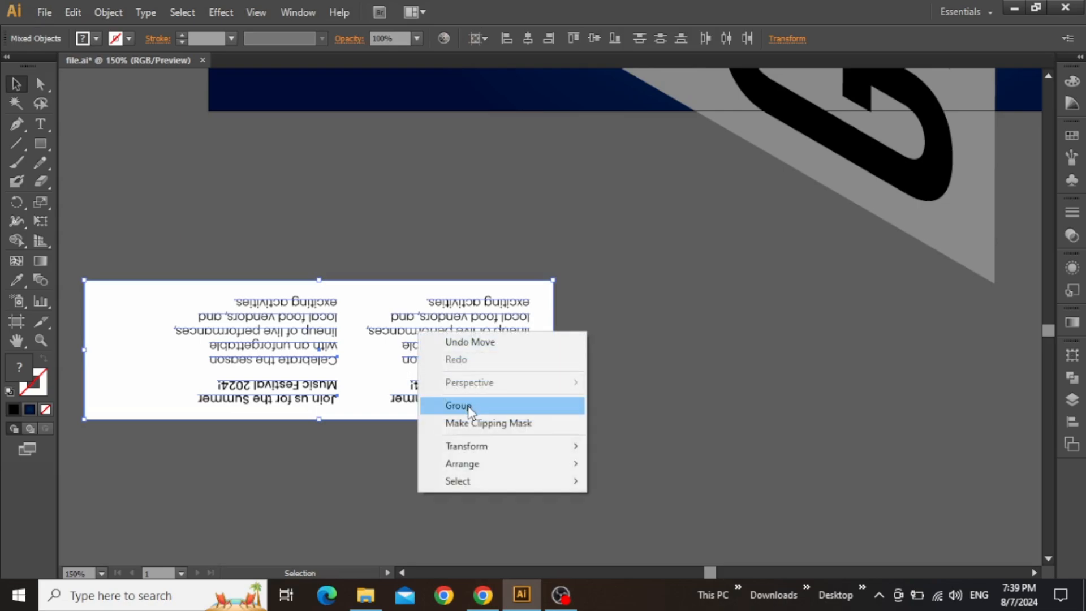
left_click(458, 405)
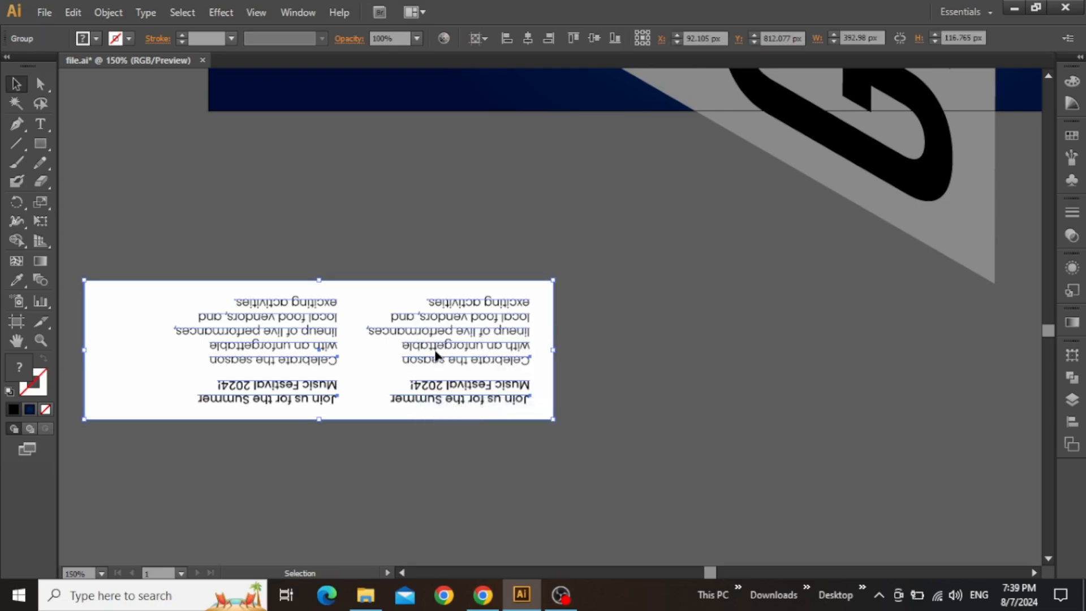
left_click(220, 12)
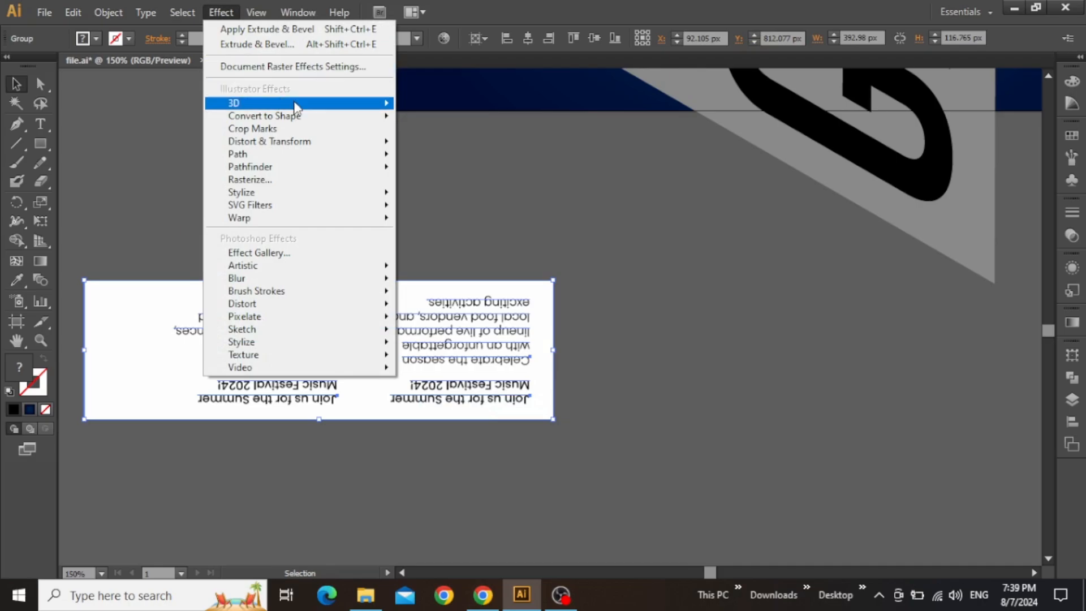
left_click(233, 103)
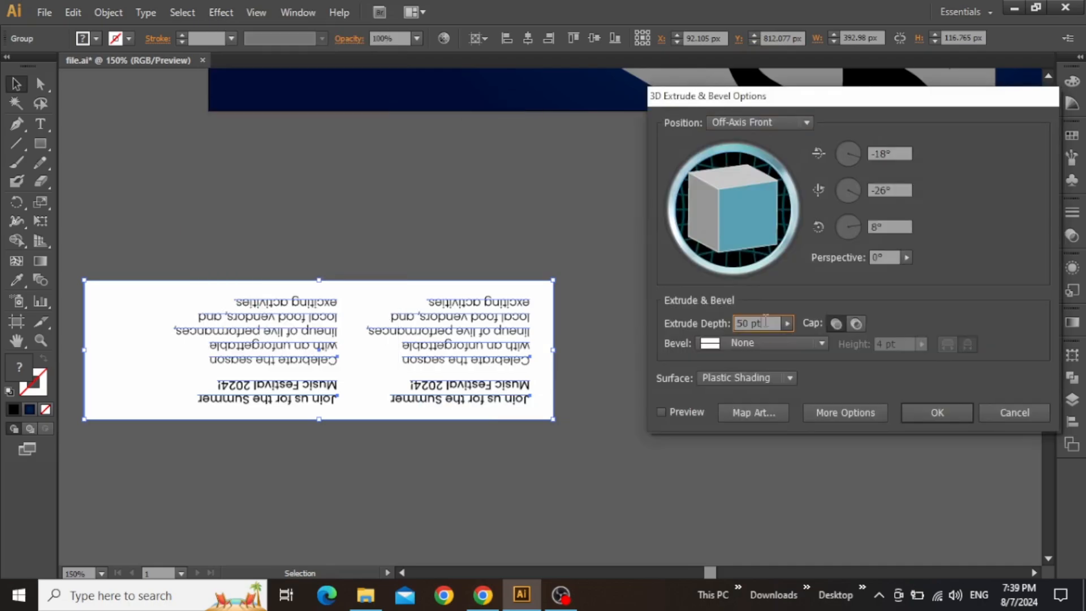
type("0 pt")
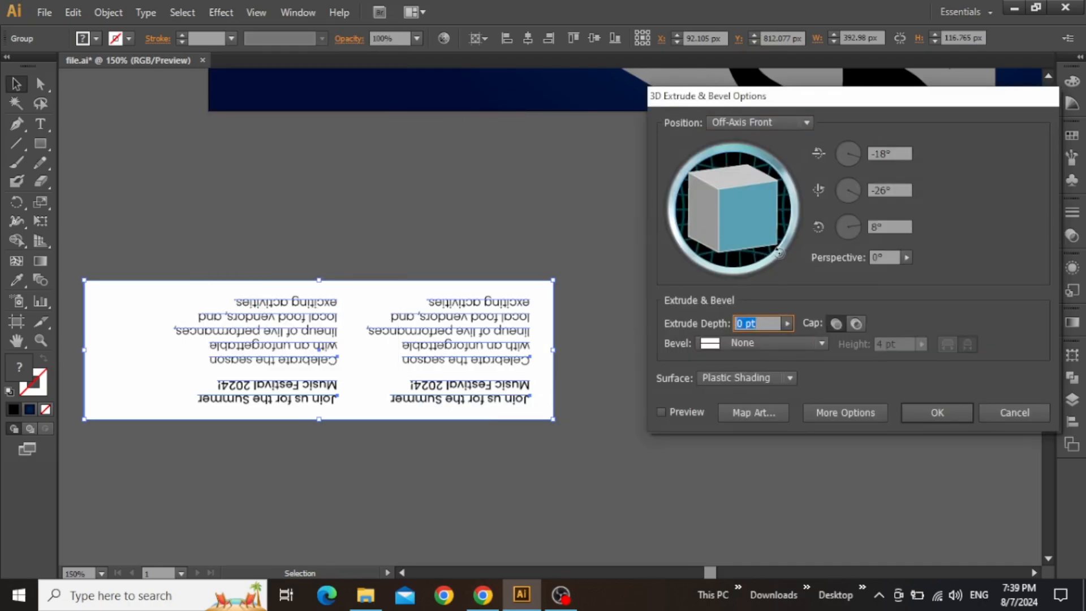
left_click(803, 122)
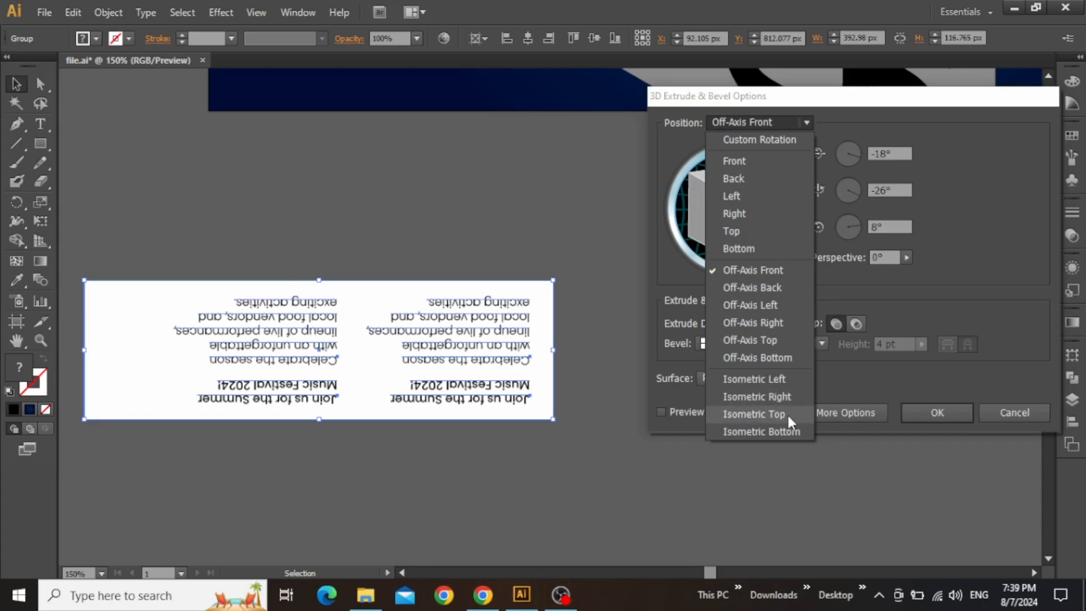
left_click(754, 414)
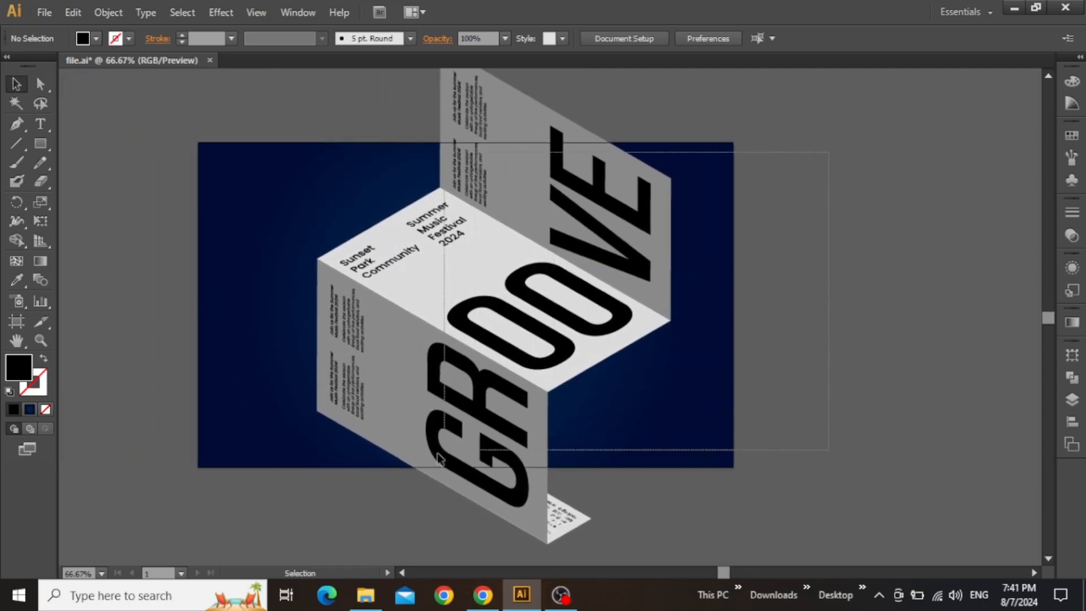
Move the folded GROOVE artwork to the centre of the dark blue artboard and deselect it
left_click(437, 457)
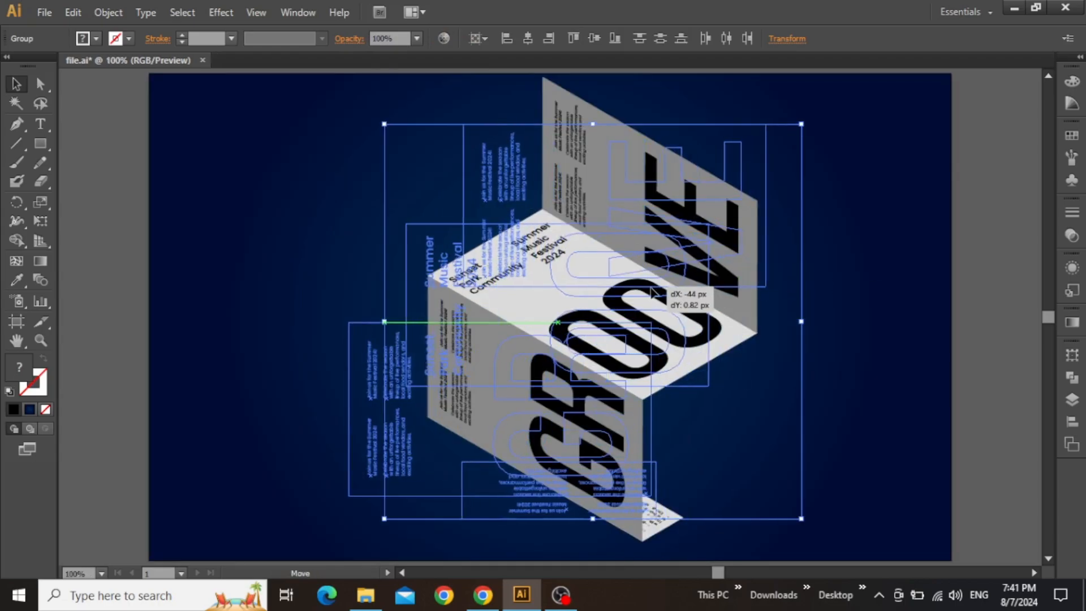
left_click(820, 297)
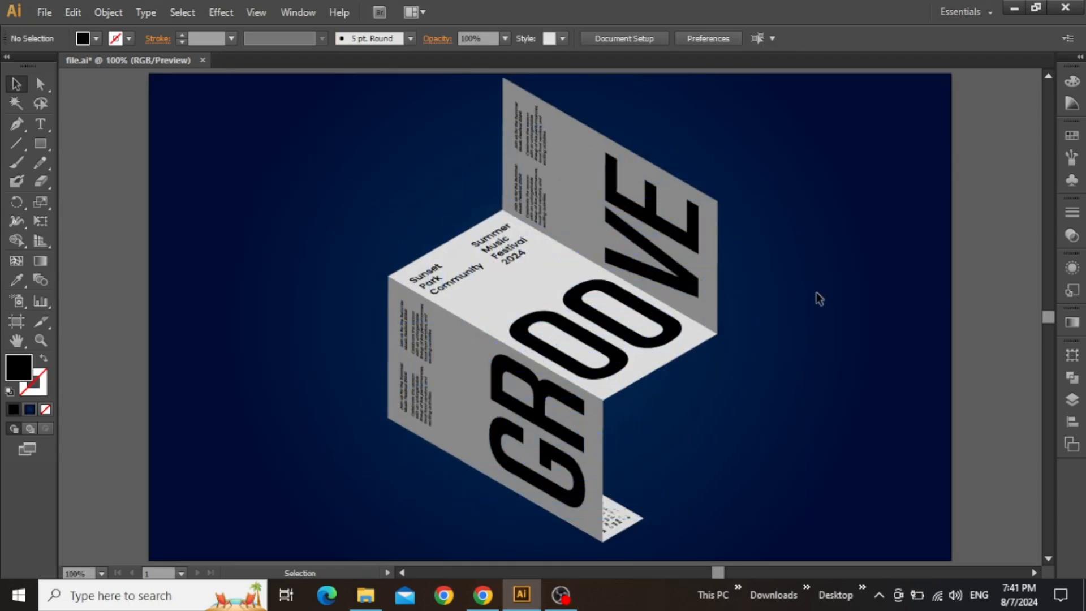